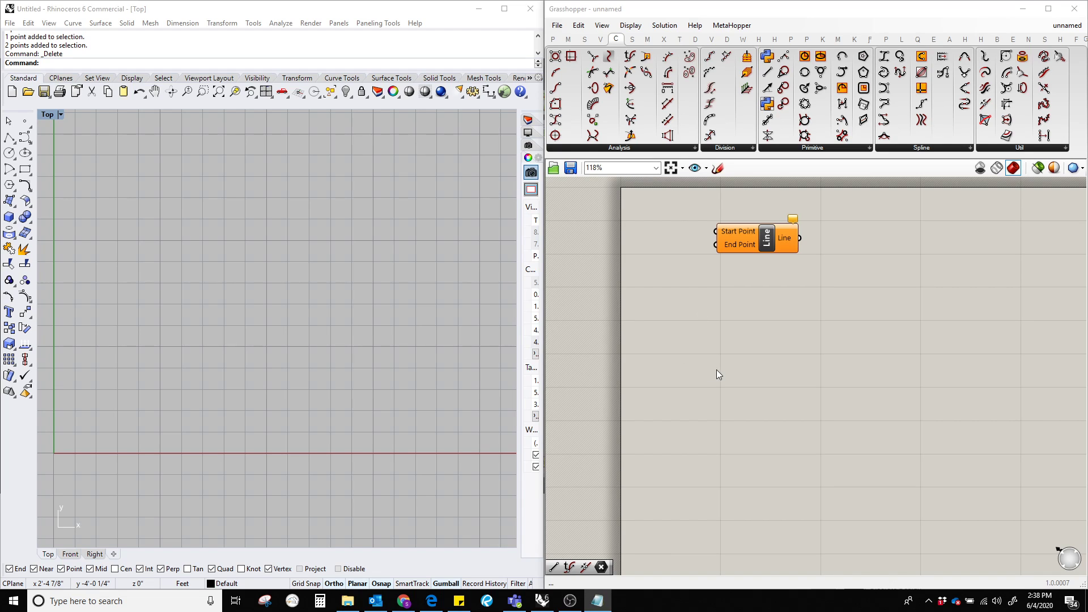
mouse_move(919, 326)
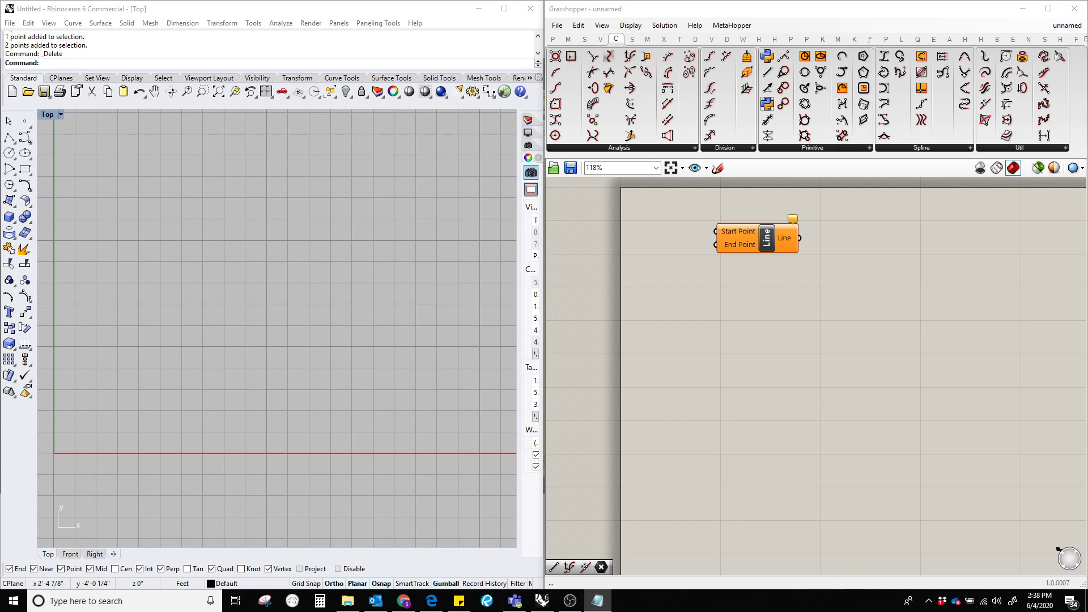
Shift the unconnected Line component slightly left on the Grasshopper canvas
click(756, 238)
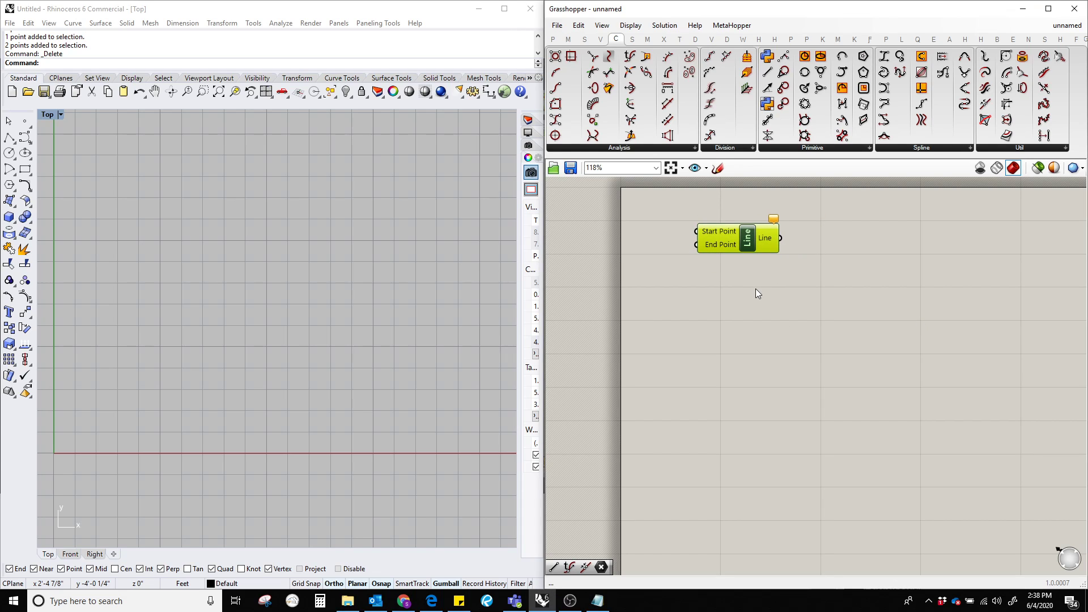
mouse_move(757, 332)
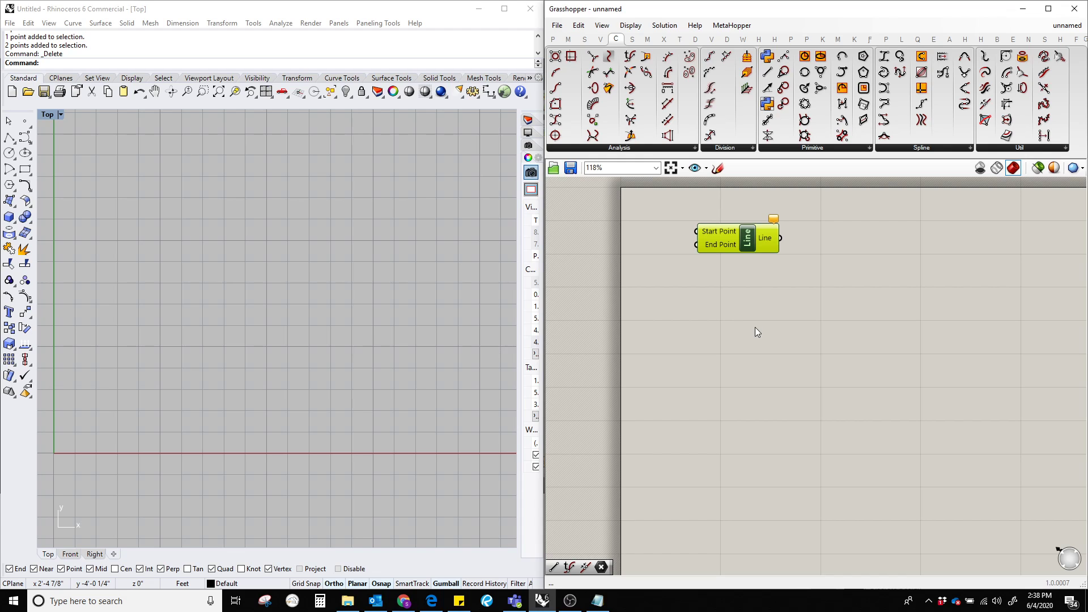
double_click(757, 332)
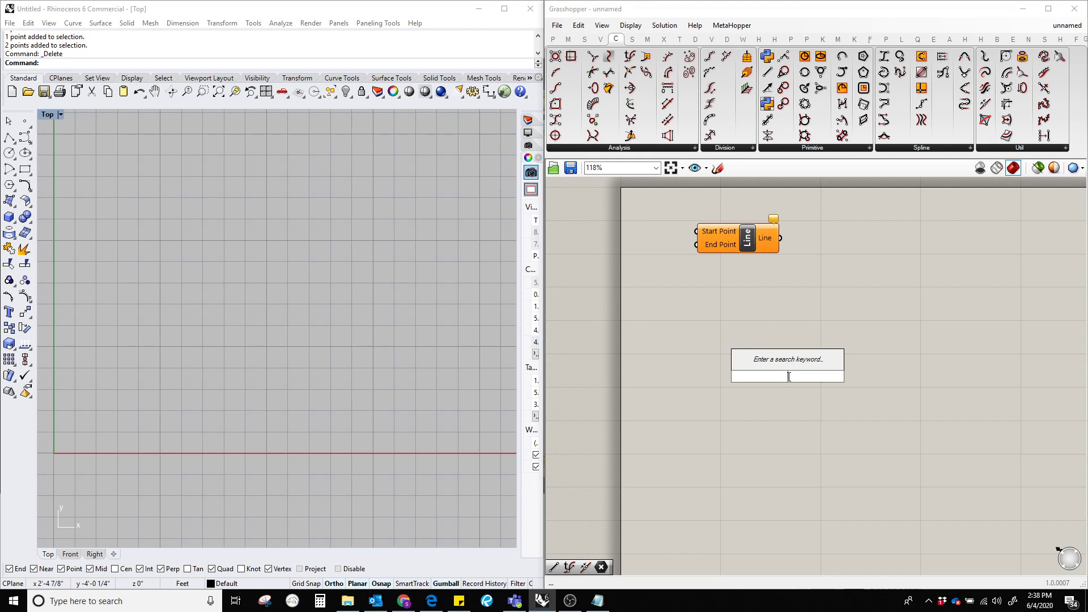
text(line)
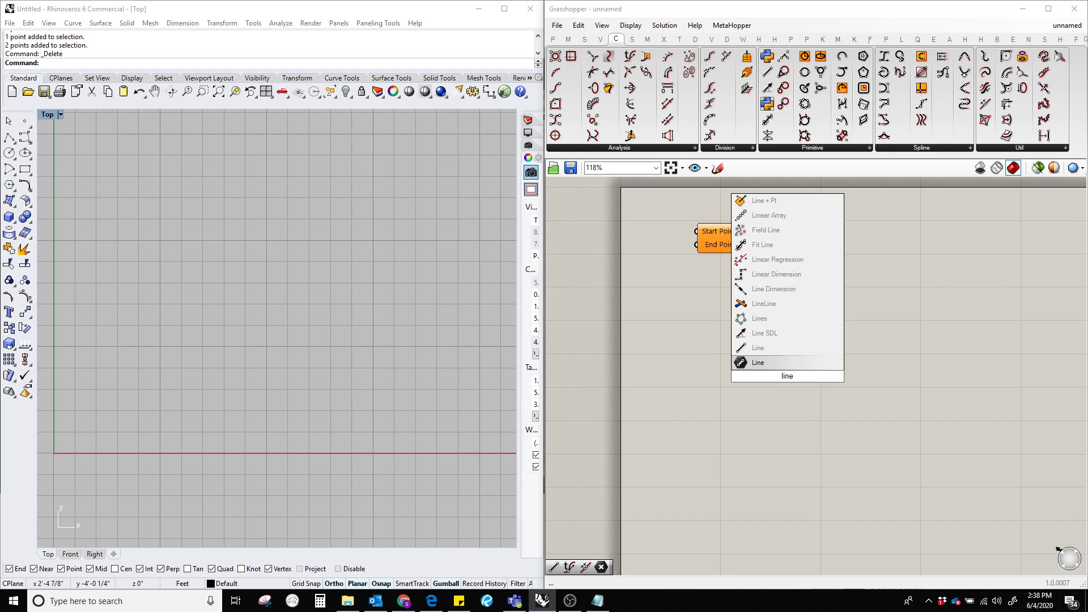
click(758, 362)
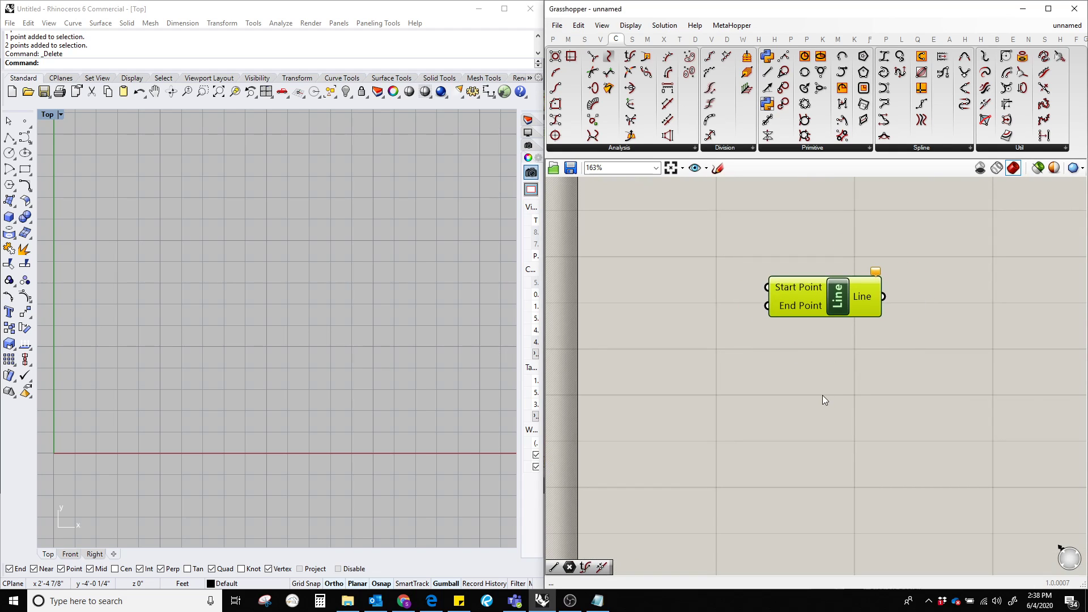
mouse_move(790, 415)
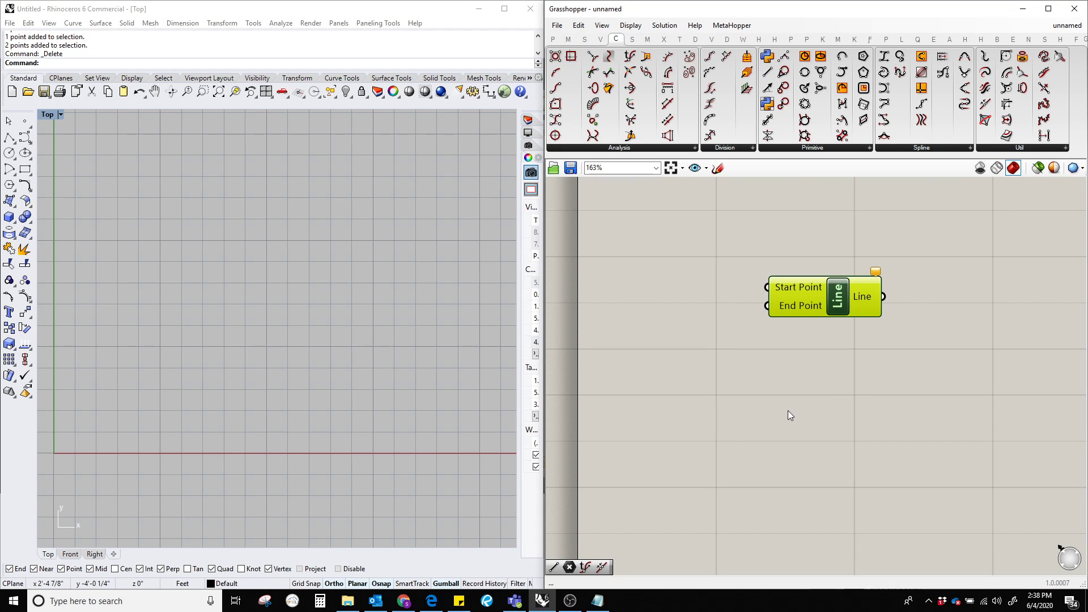
mouse_move(806, 294)
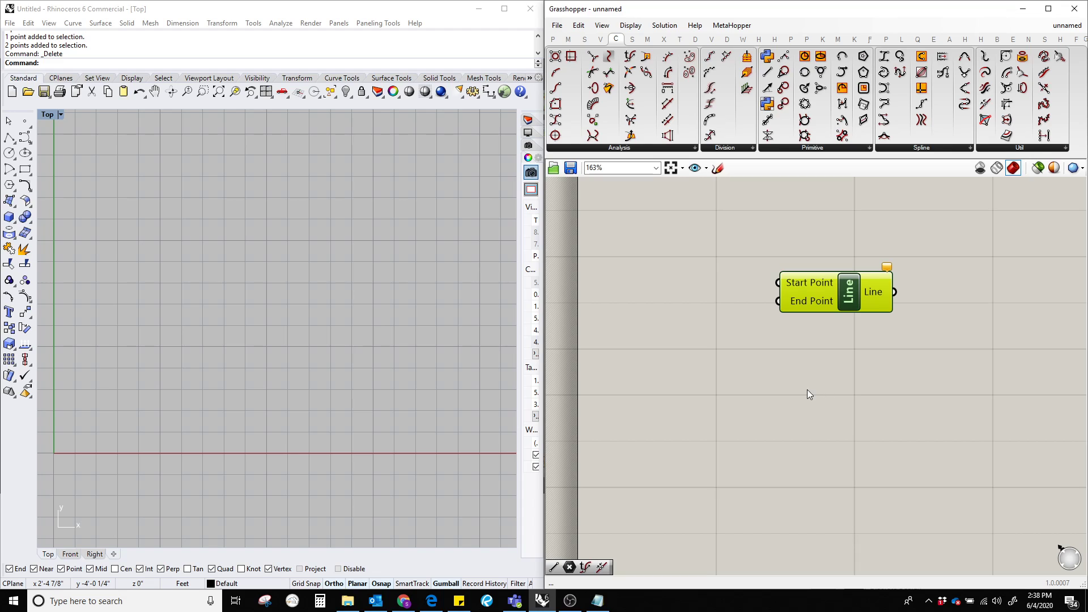
mouse_move(798, 448)
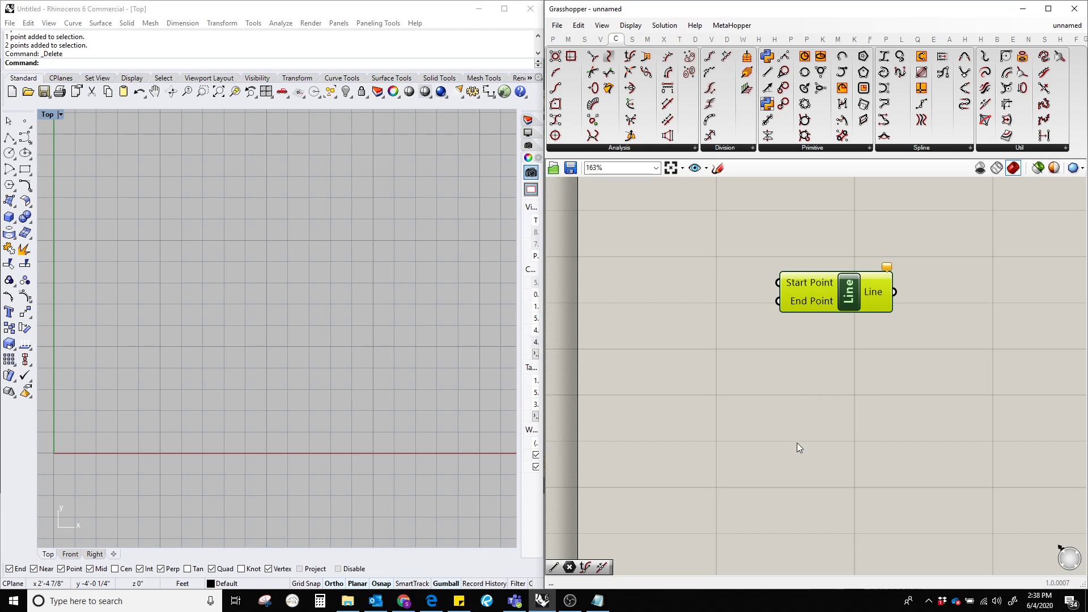
mouse_move(798, 416)
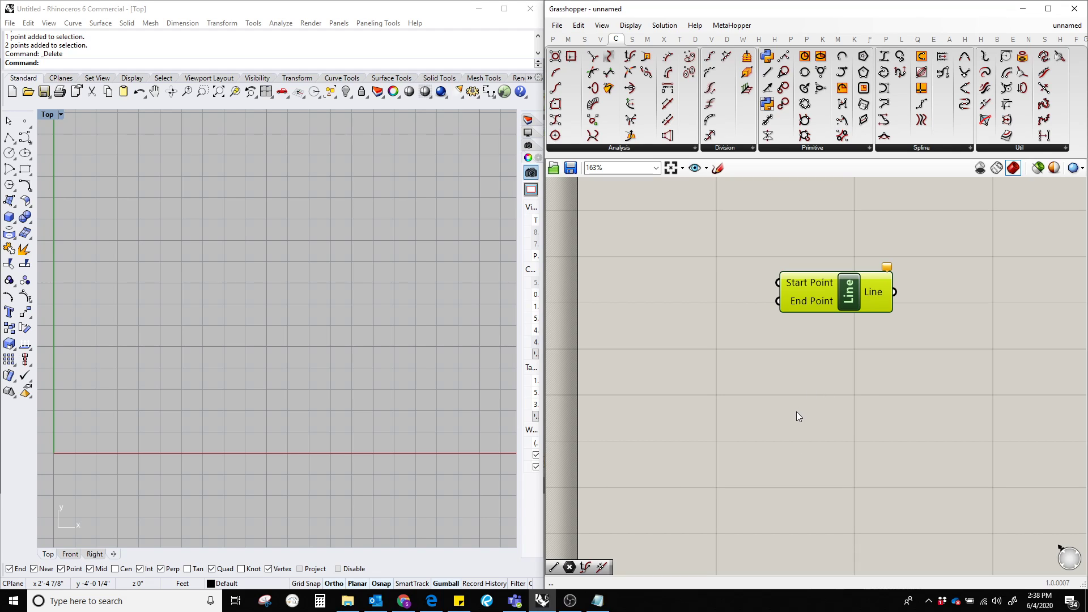
mouse_move(408, 340)
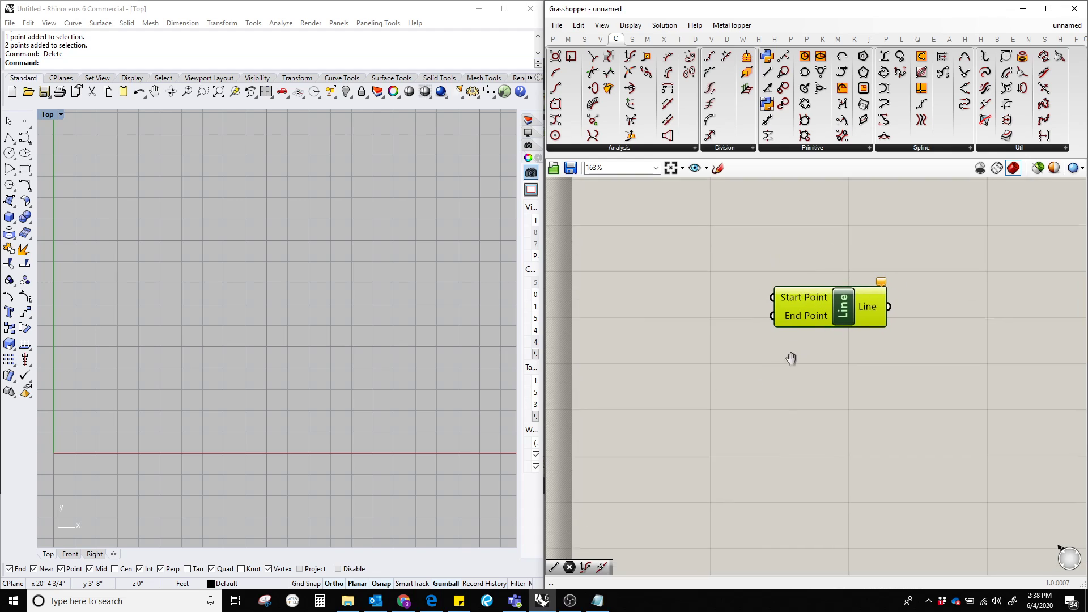
Place two Rhino points at roughly equal height in the Top viewport
scroll(up, 3)
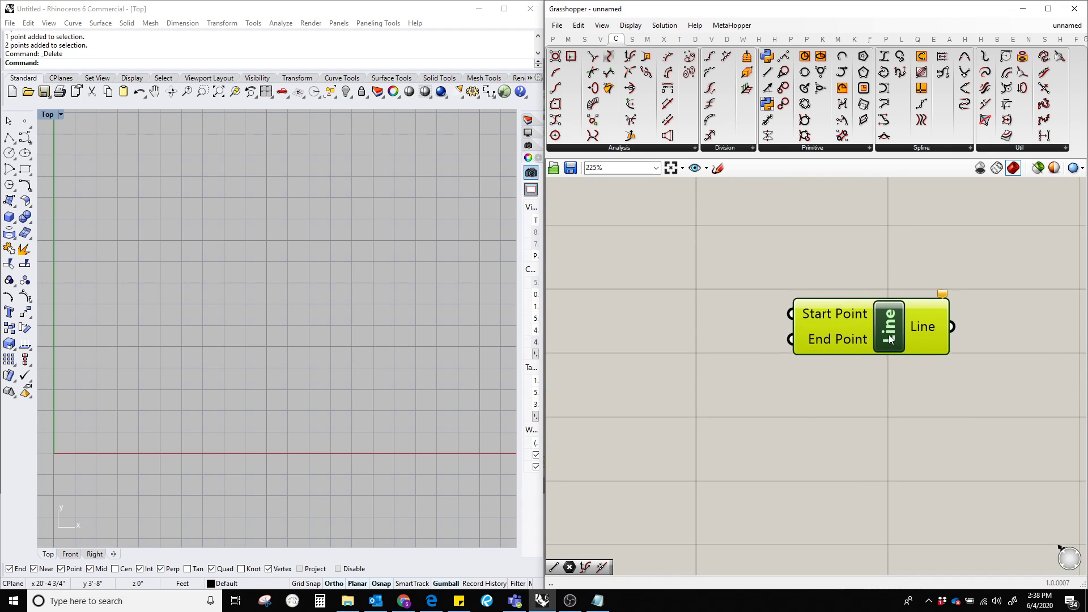
scroll(up, 3)
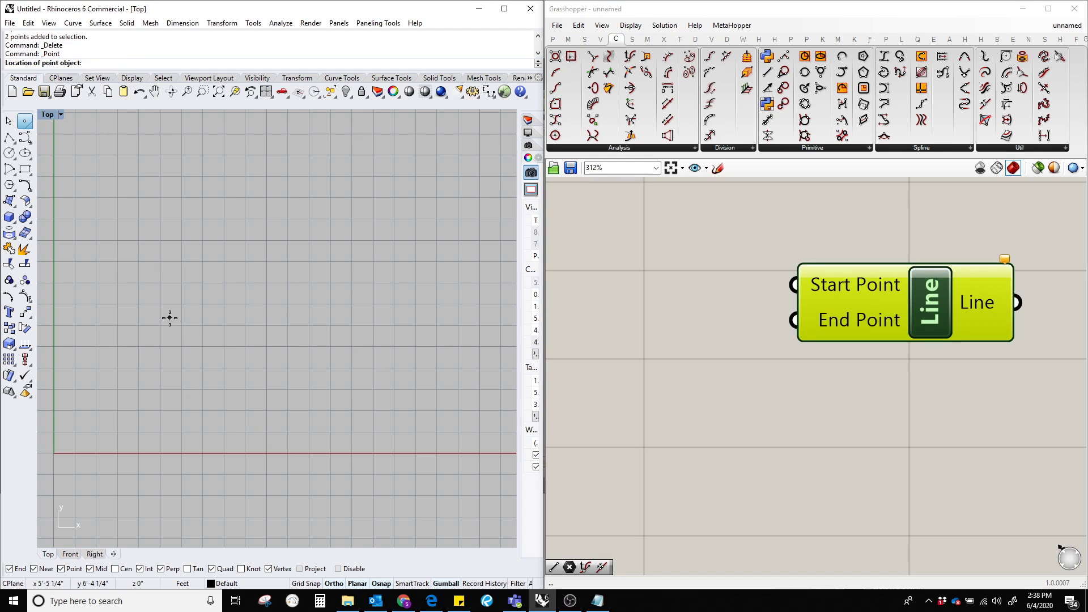
click(169, 318)
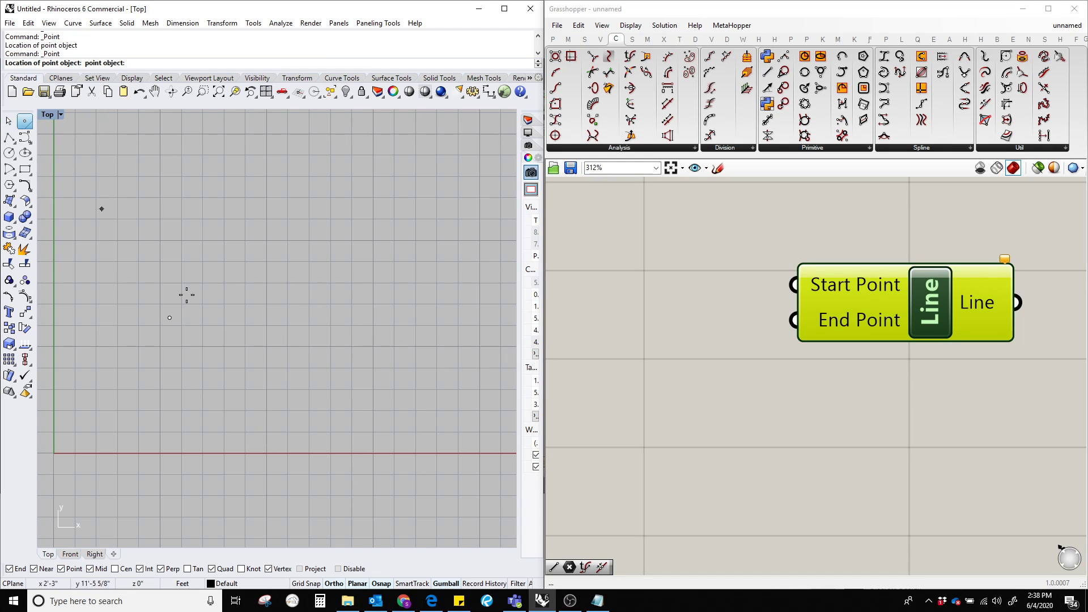
scroll(down, 3)
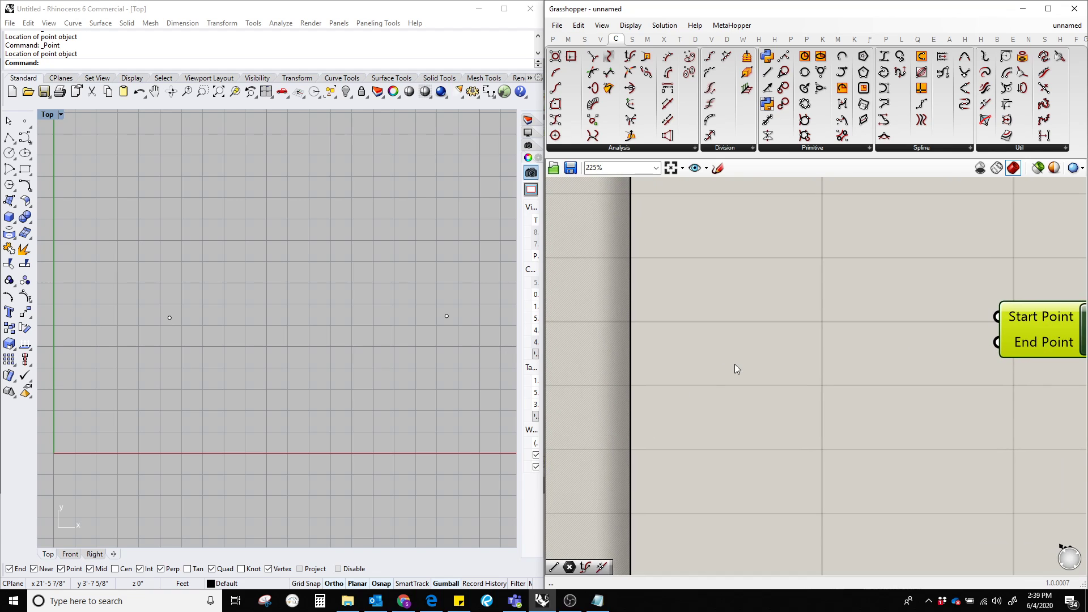
Add a Point parameter referencing the left Rhino point, then a second Point parameter
scroll(up, 3)
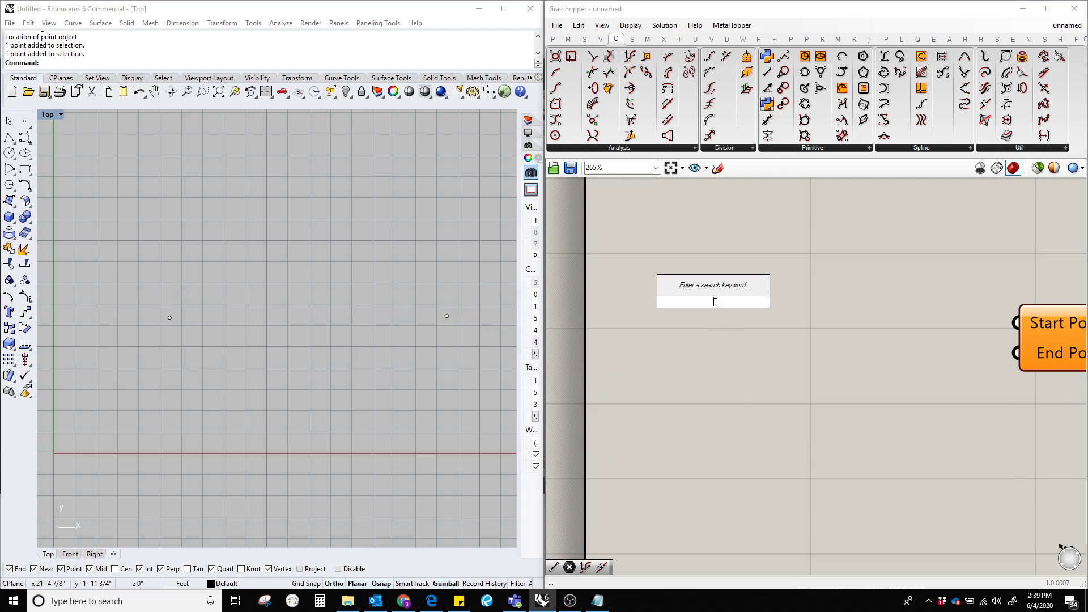
text(point)
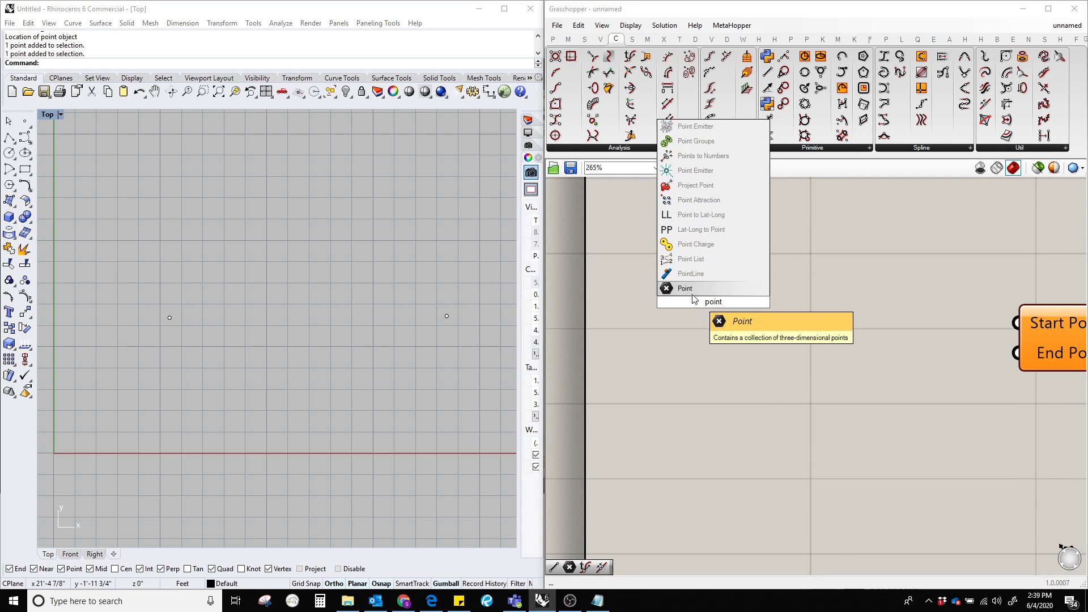
click(684, 288)
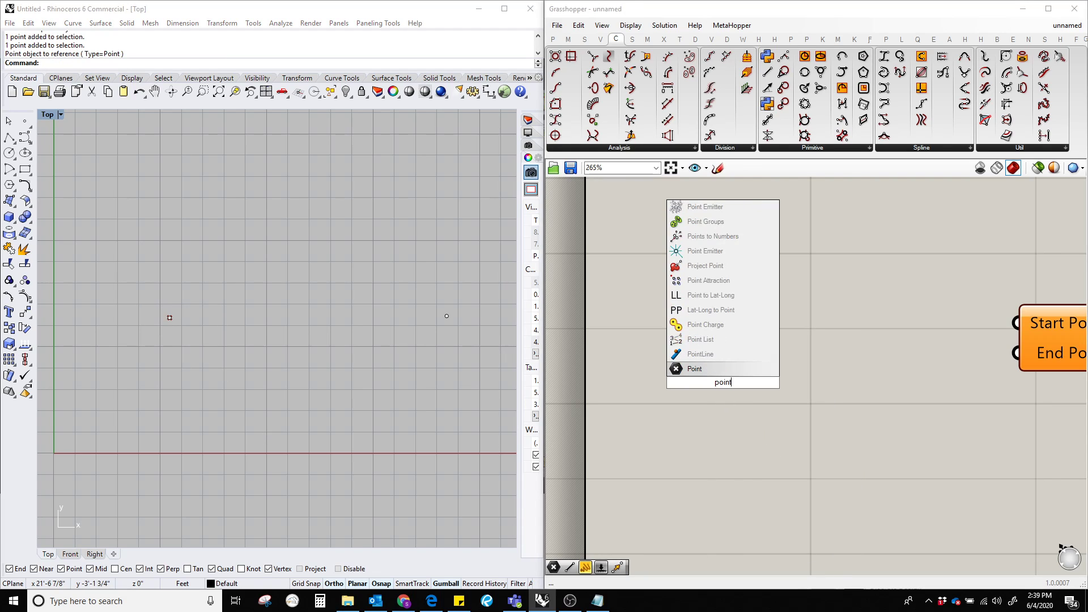
click(695, 369)
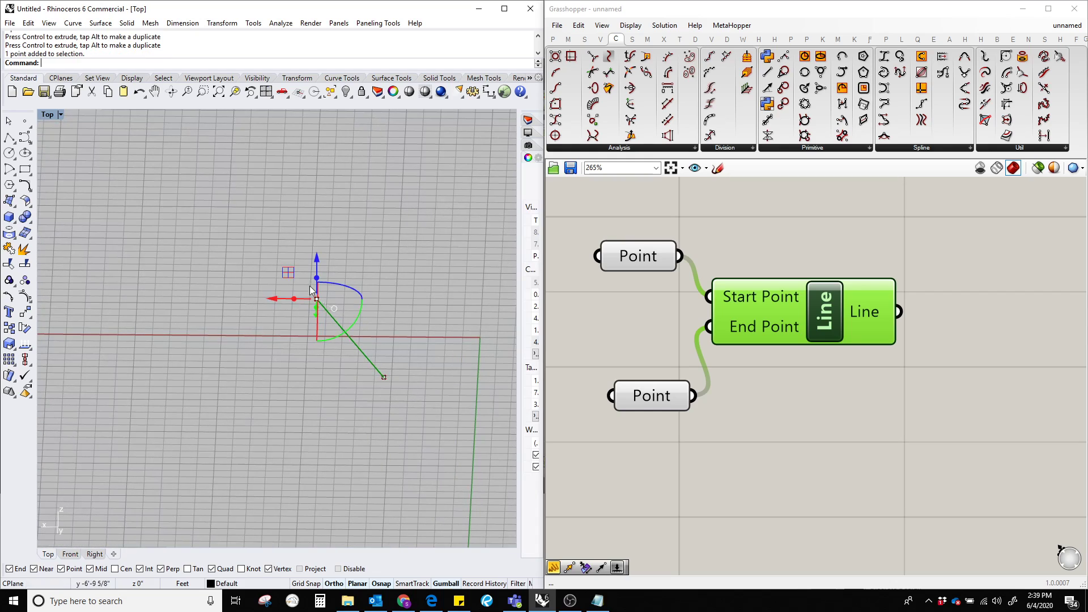
Deselect the point to reveal the green line joining both Rhino points
click(340, 414)
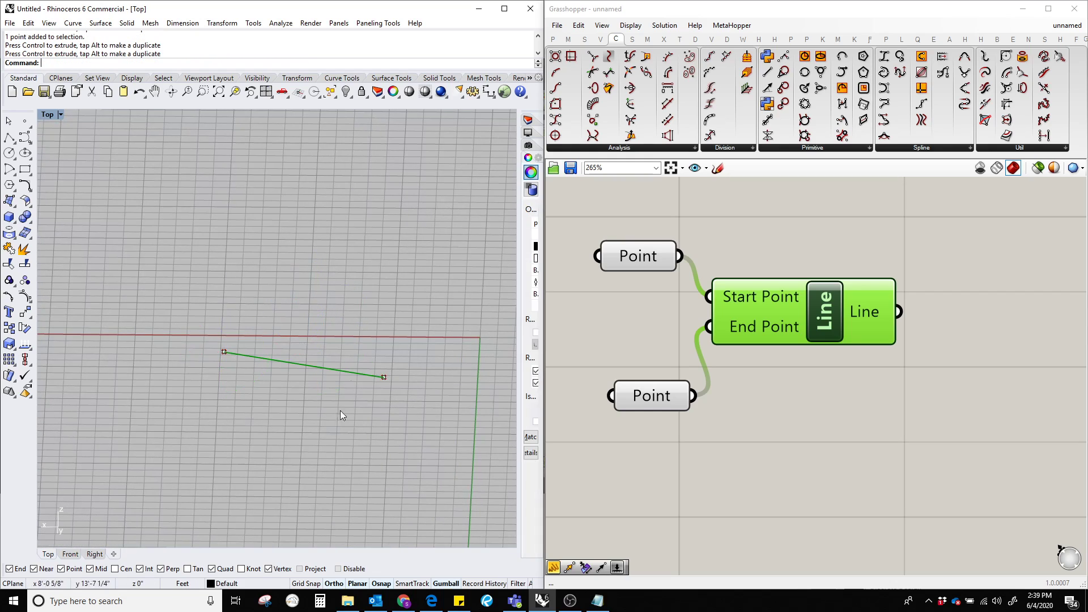